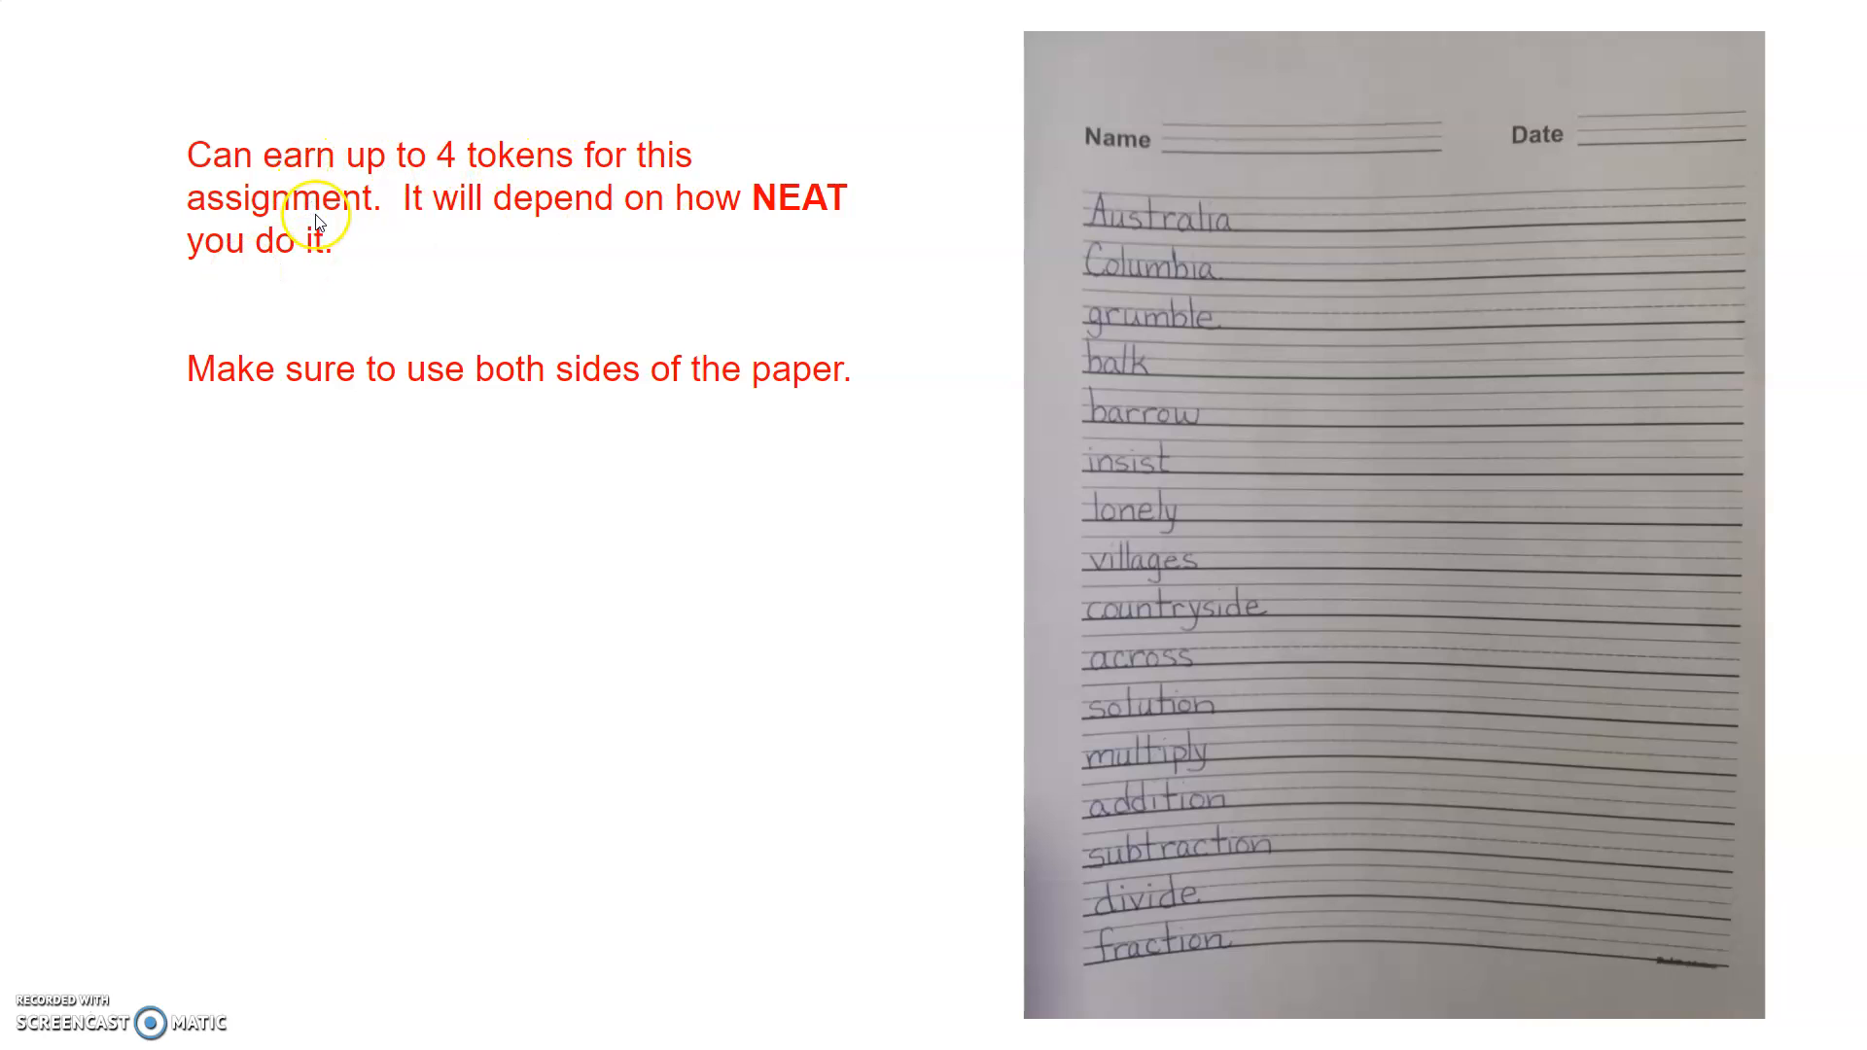
pyautogui.moveTo(584, 218)
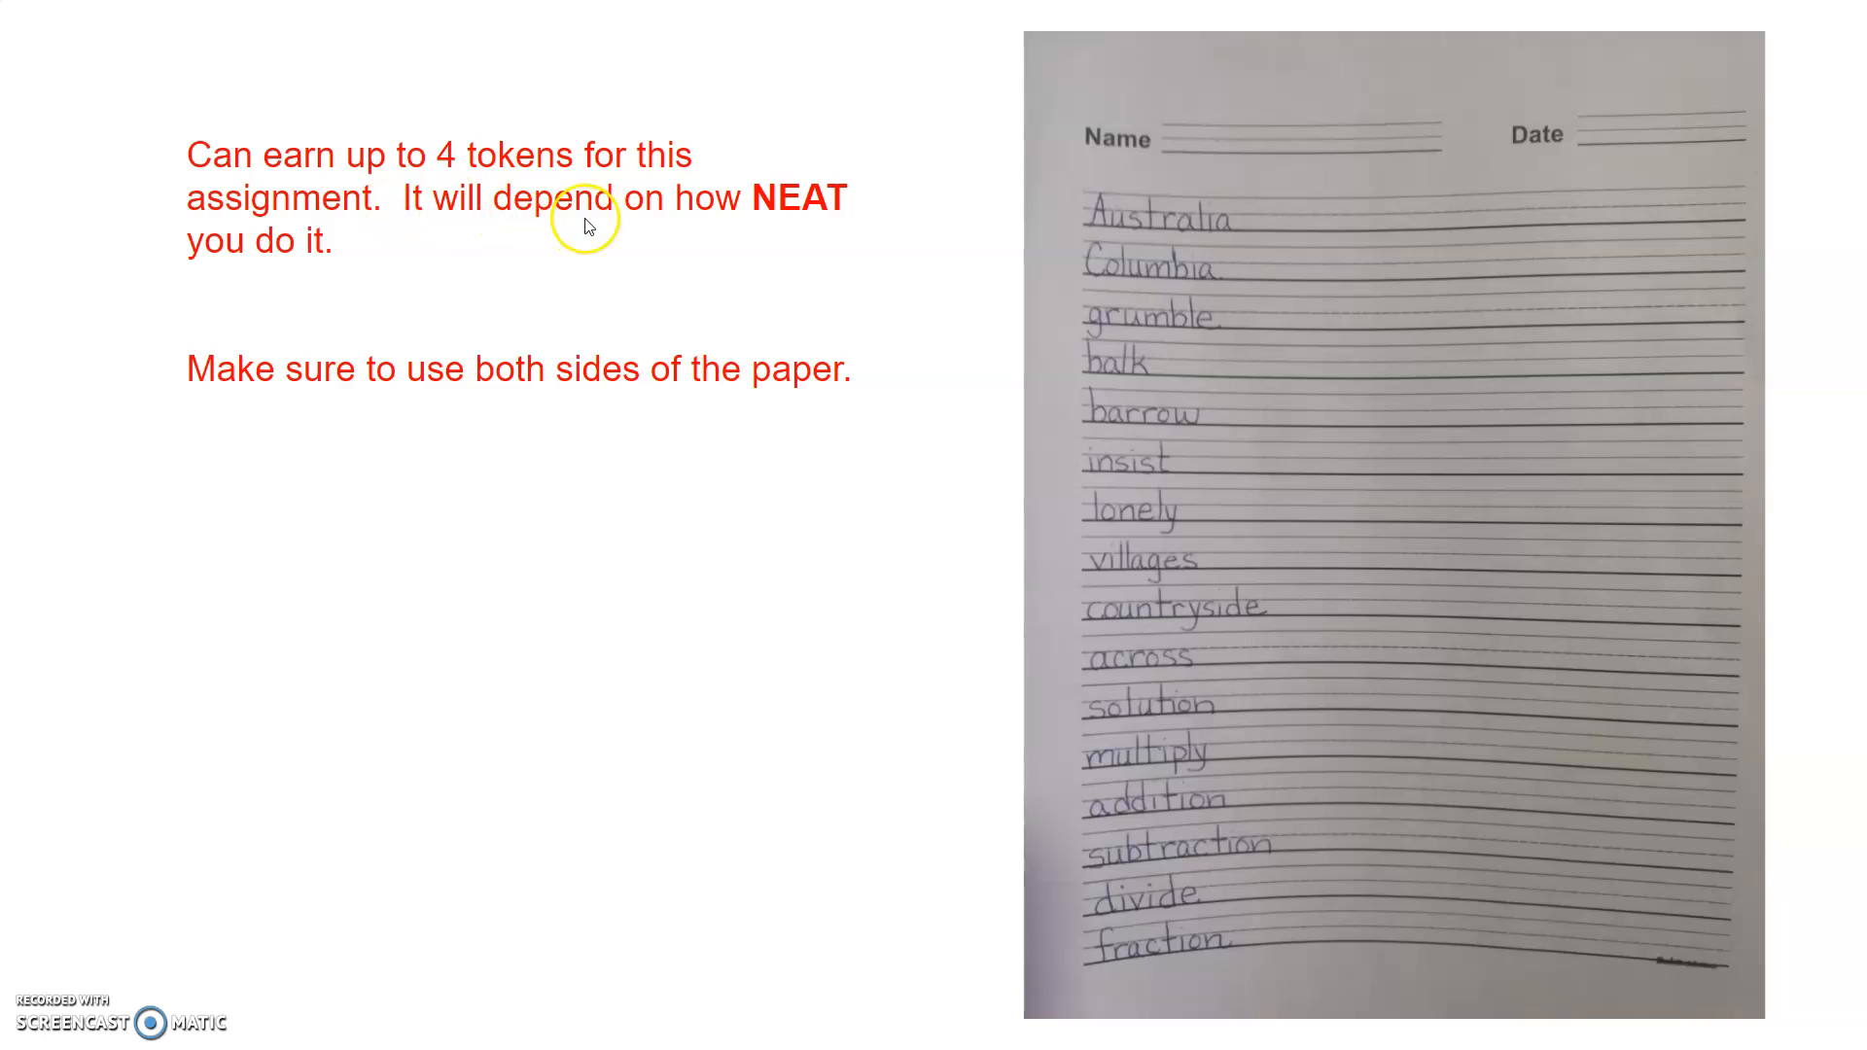
pyautogui.moveTo(774, 220)
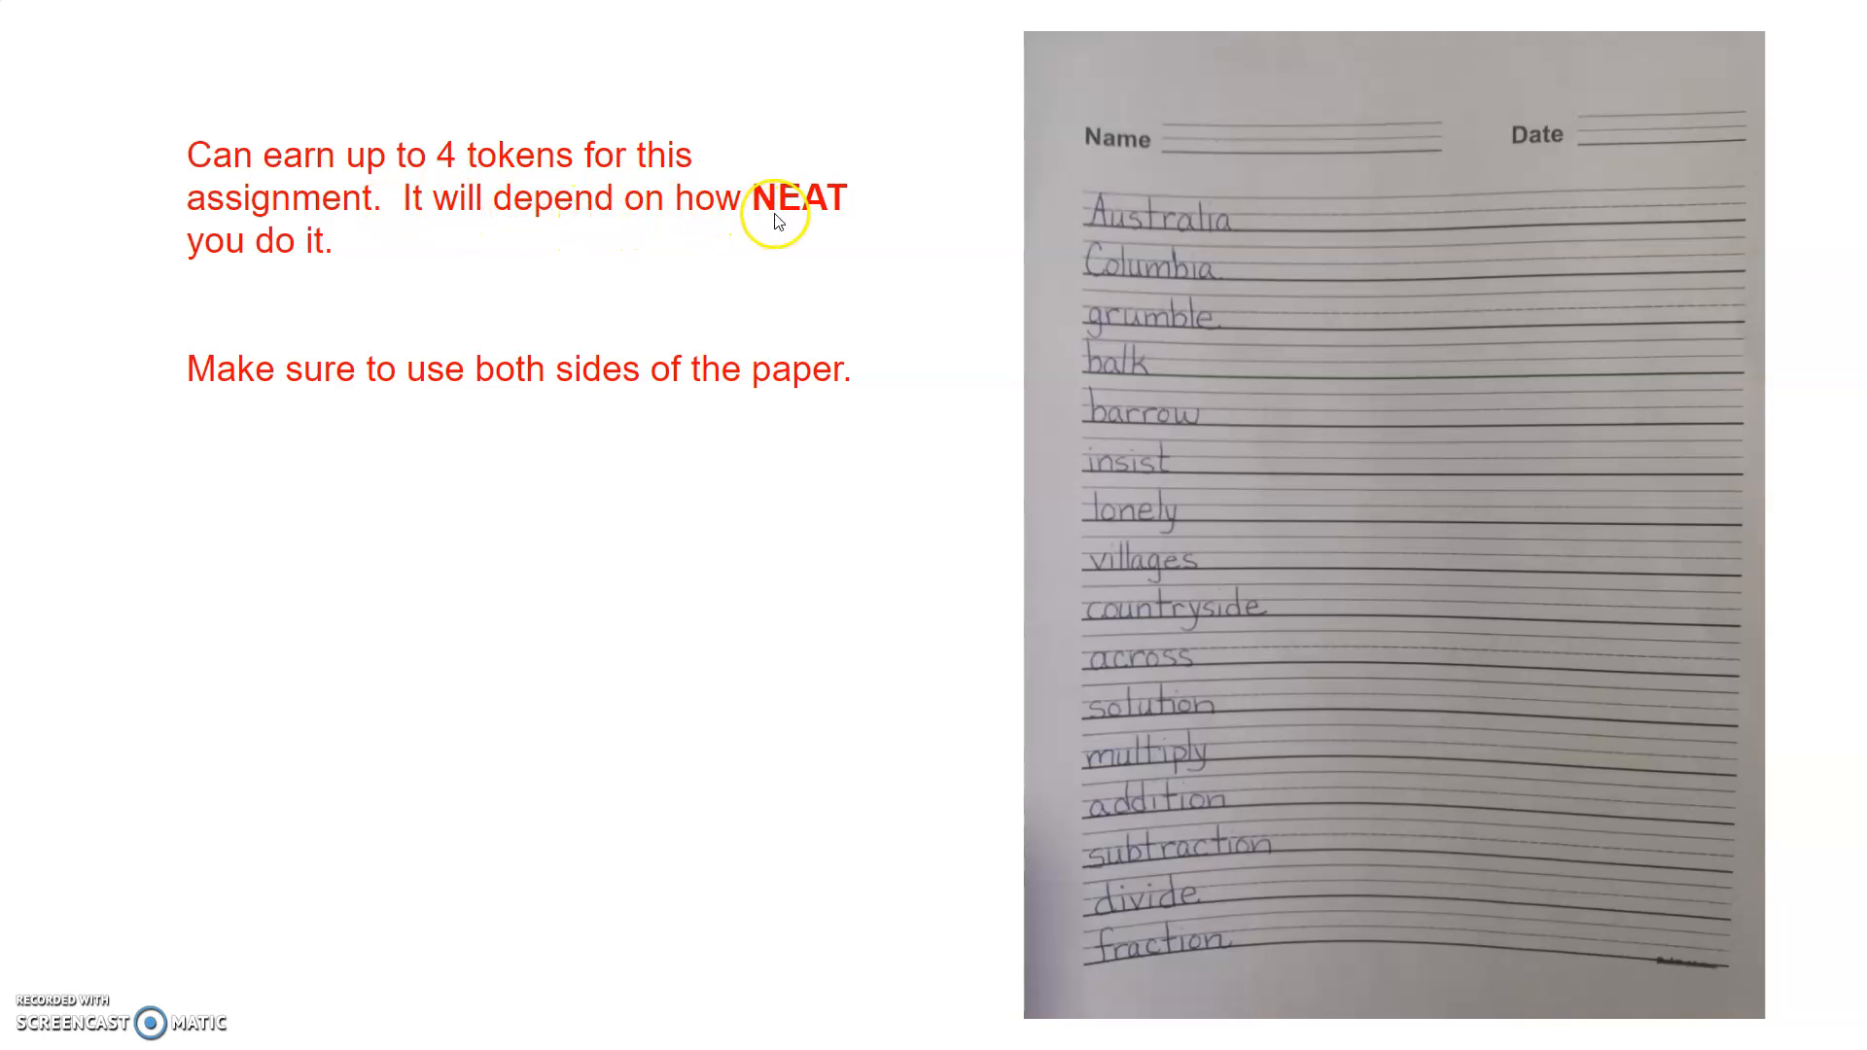
pyautogui.moveTo(355, 401)
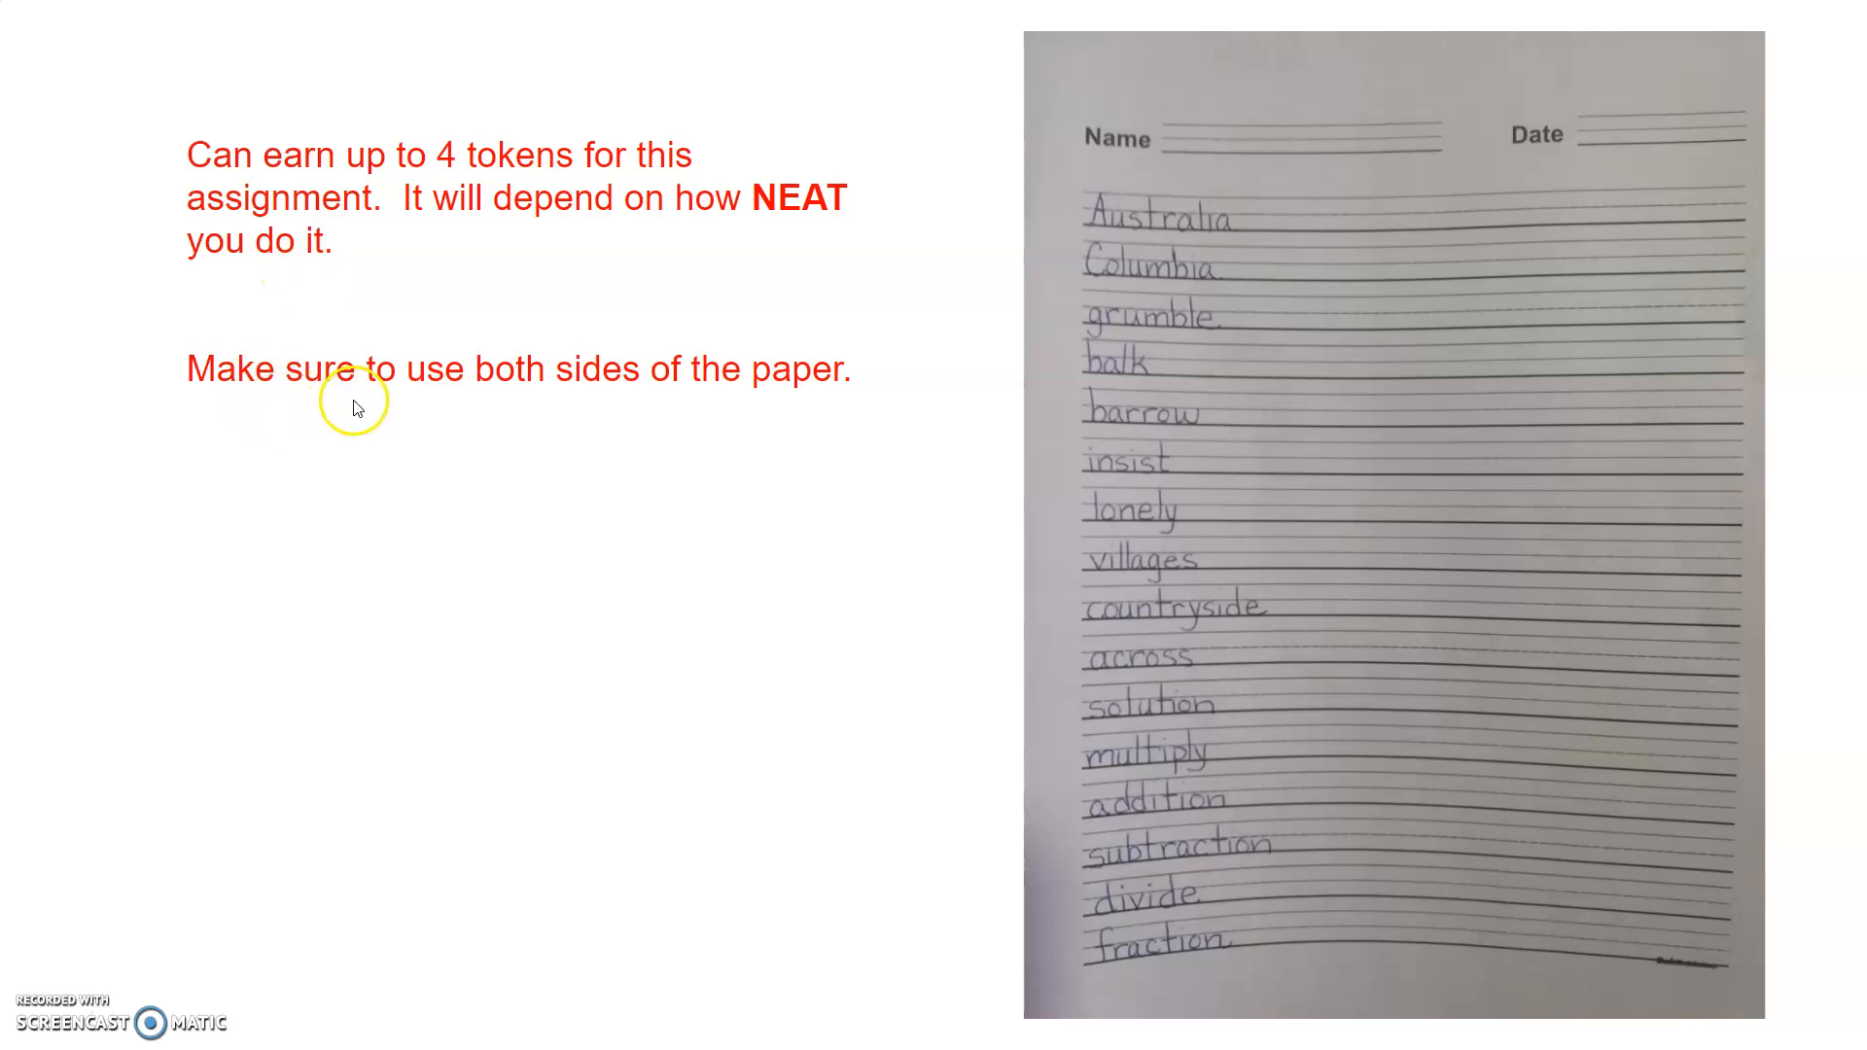
pyautogui.moveTo(797, 402)
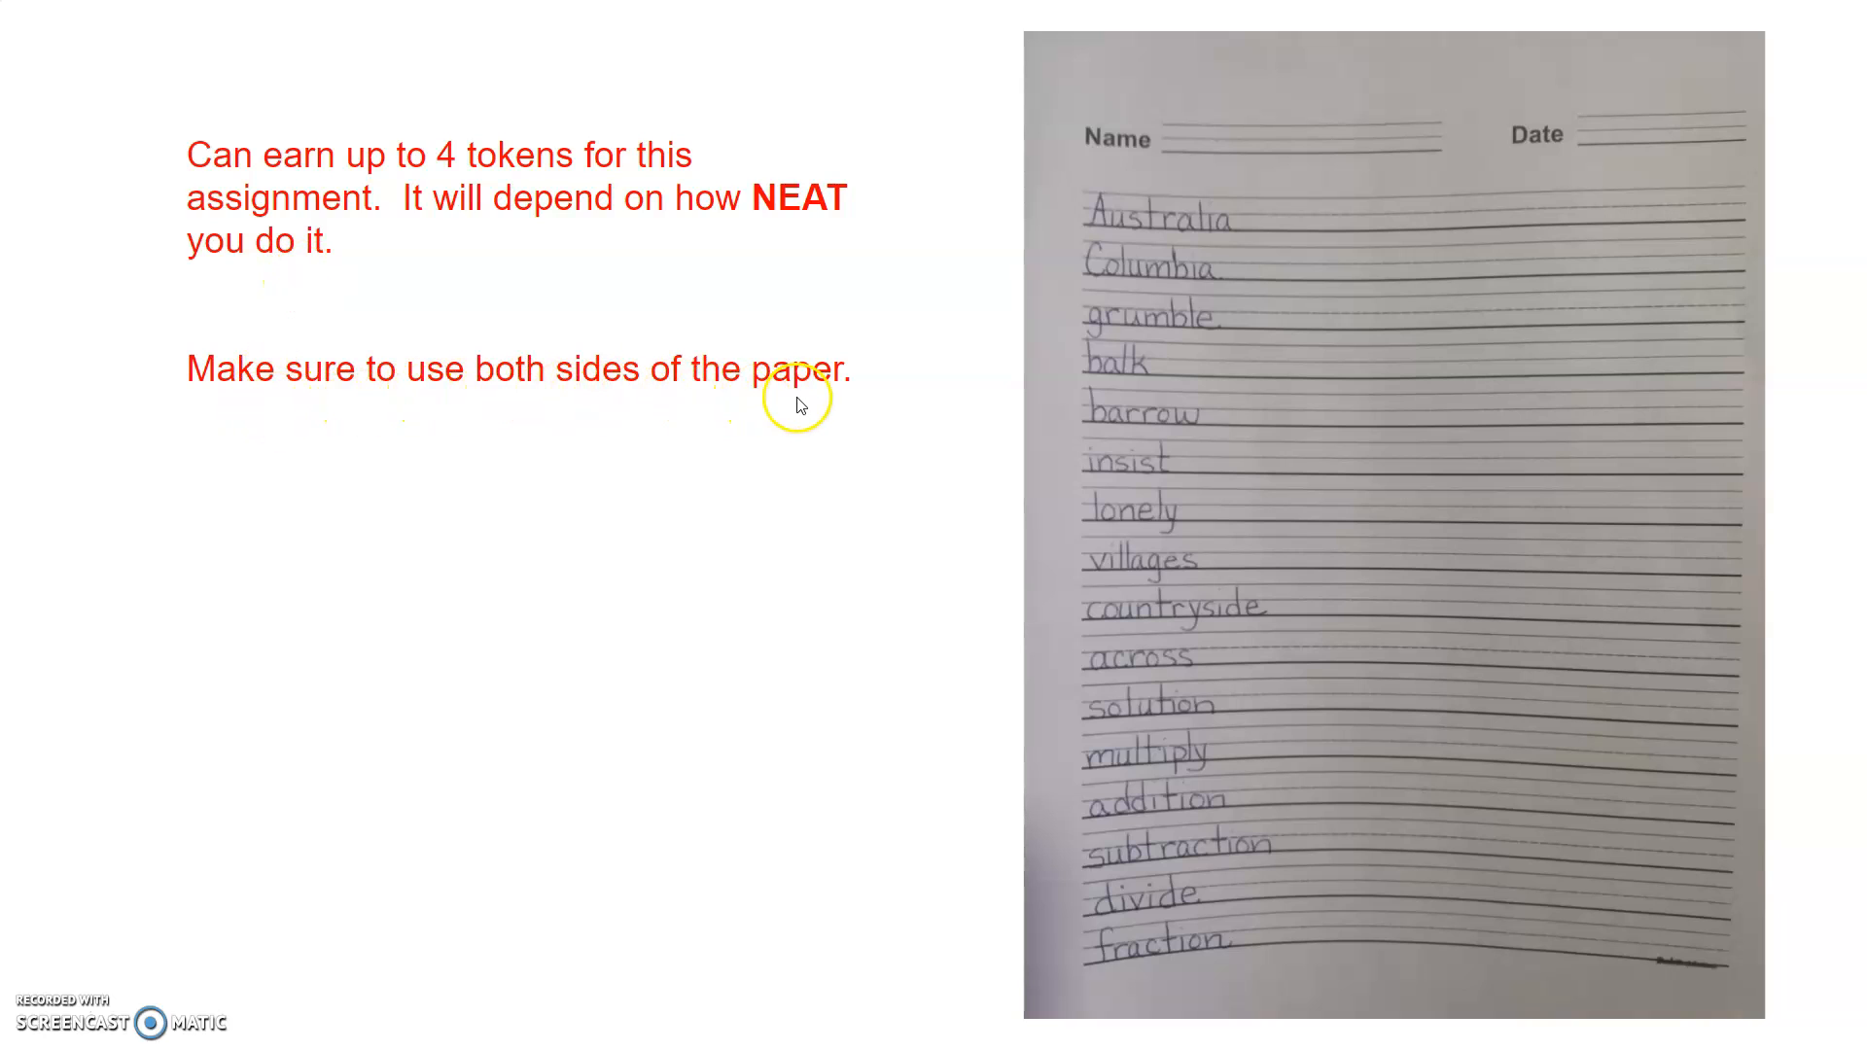
pyautogui.moveTo(653, 532)
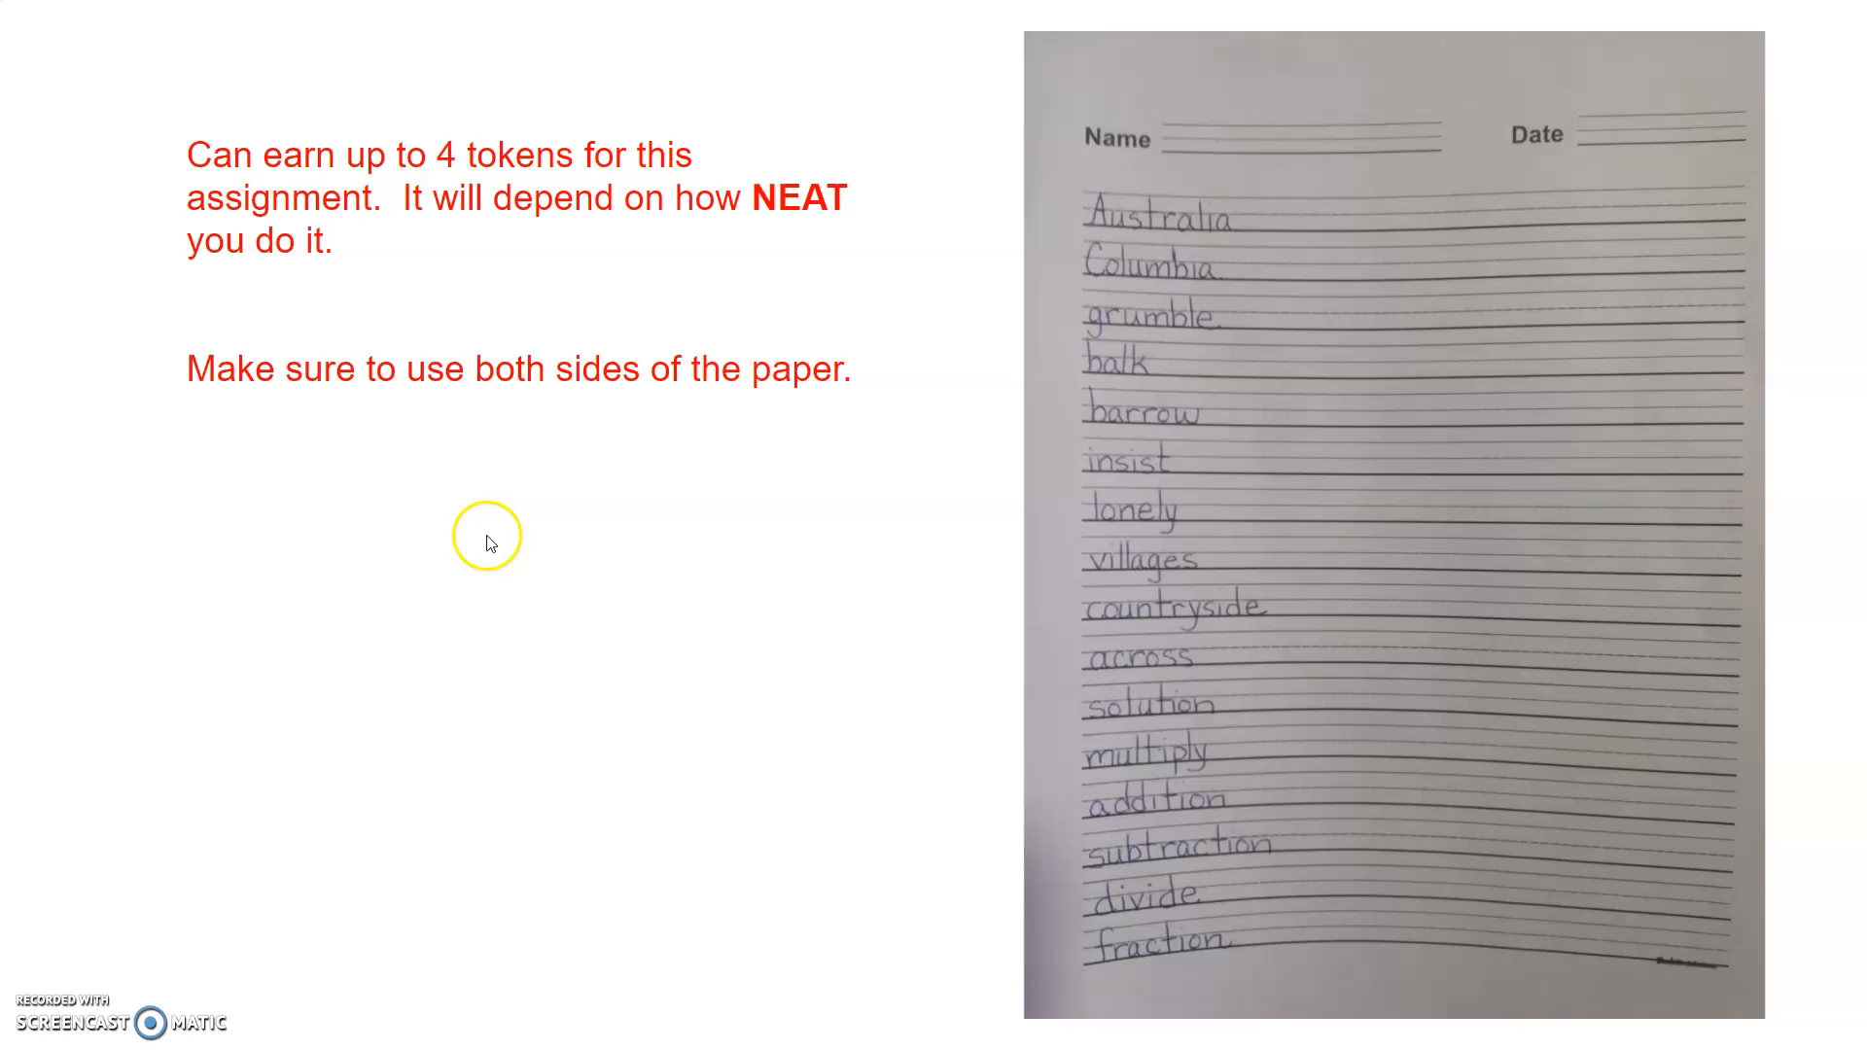
pyautogui.moveTo(493, 546)
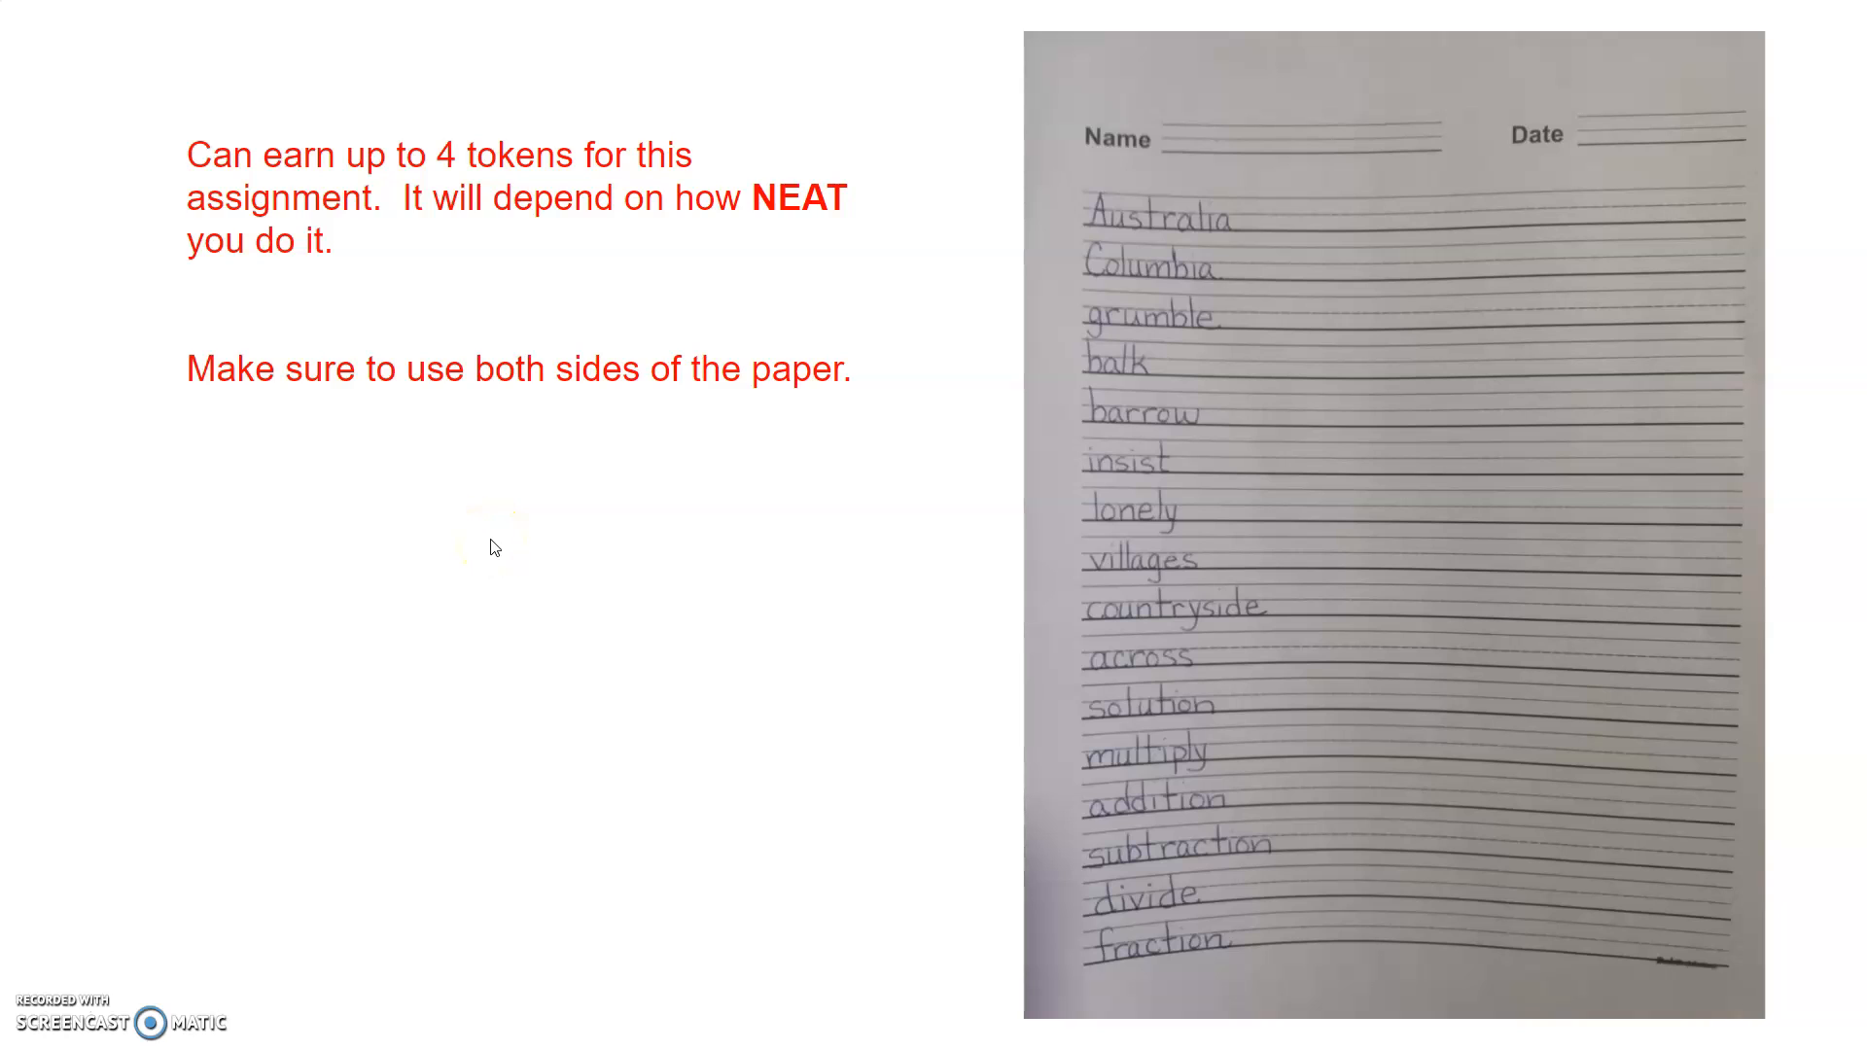
pyautogui.moveTo(494, 546)
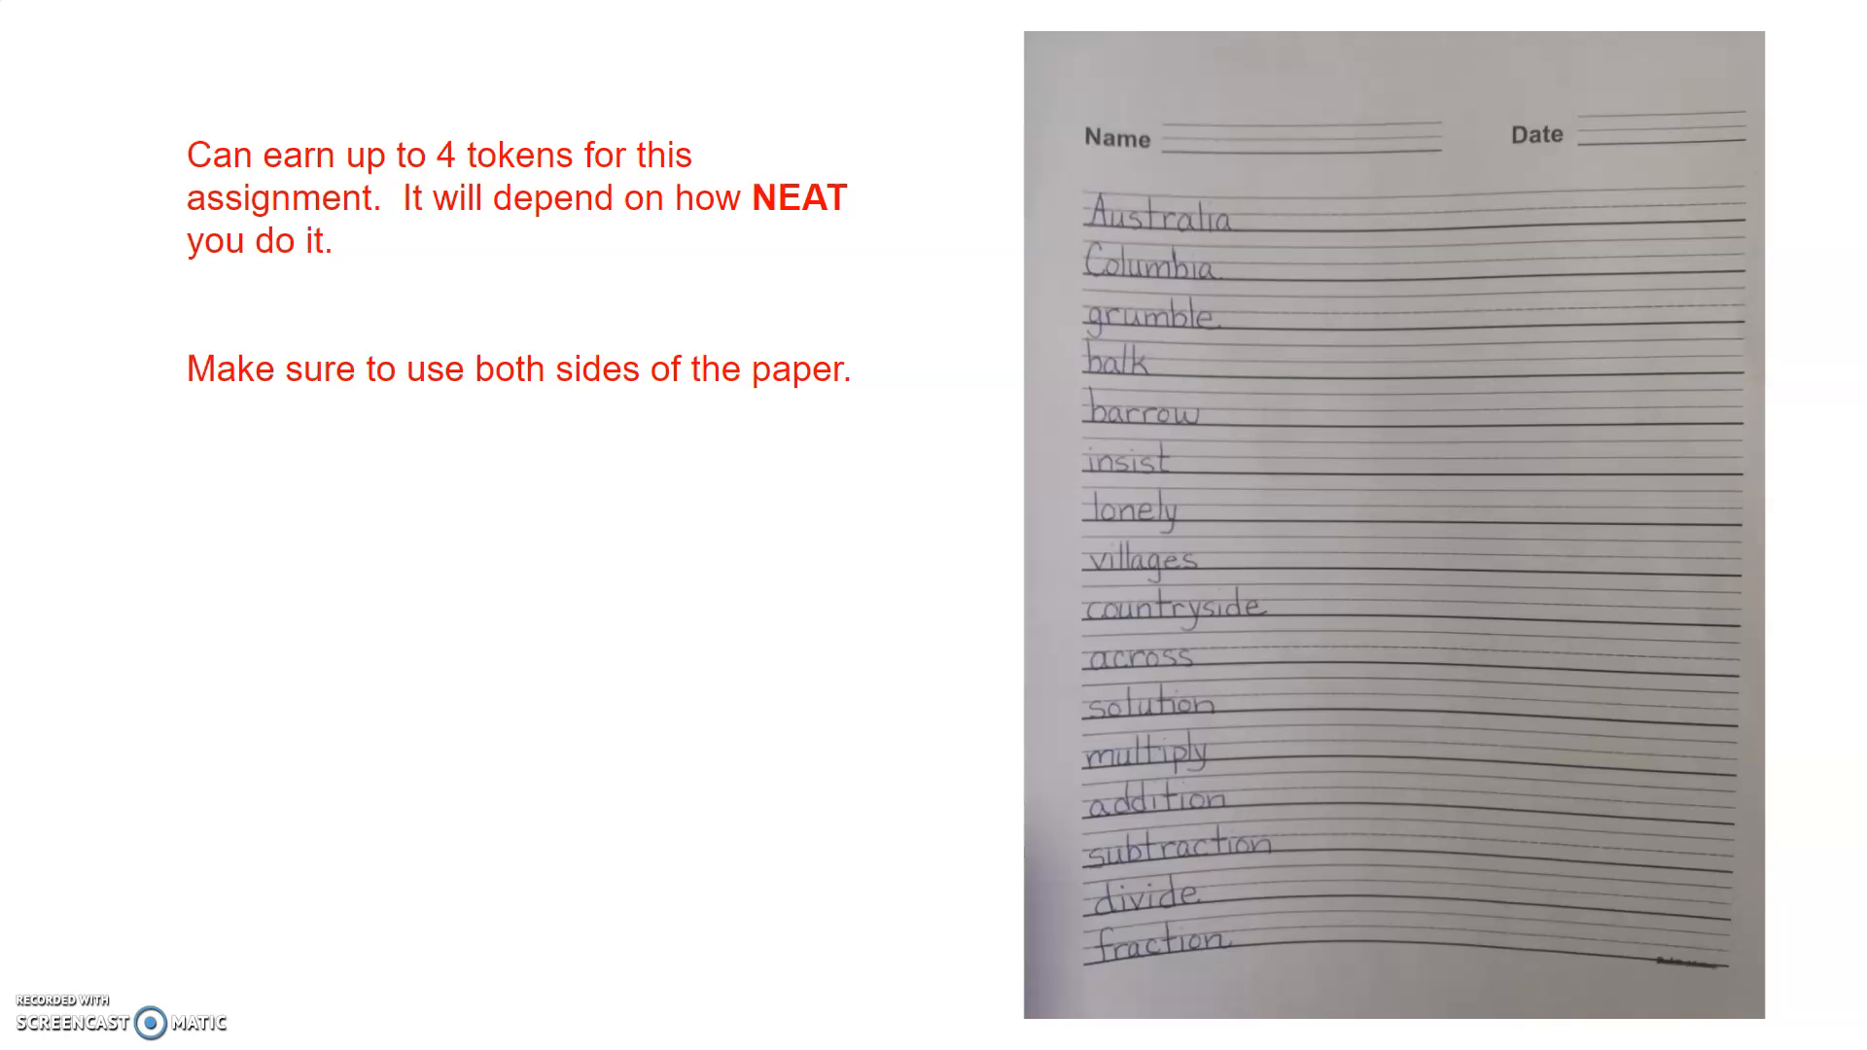